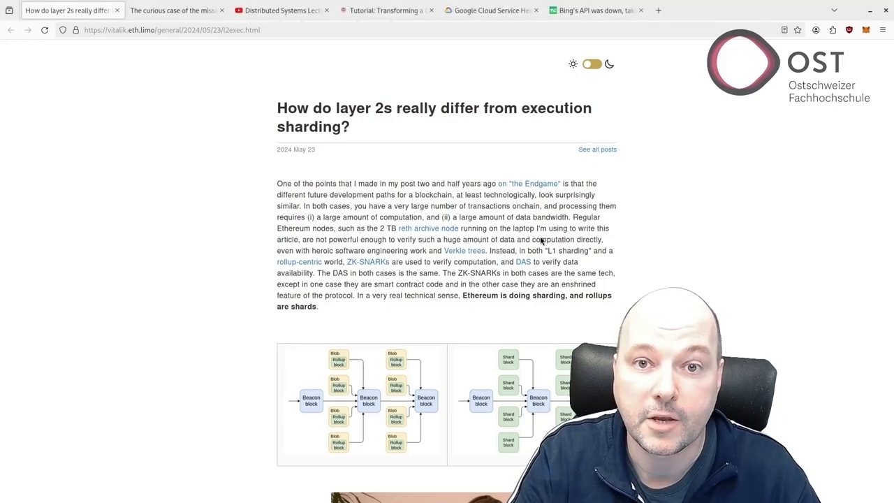
Step: Scroll Vitalik's layer-2 post down to the 'Different L2 types for different use cases' diagram
scroll(down, 3)
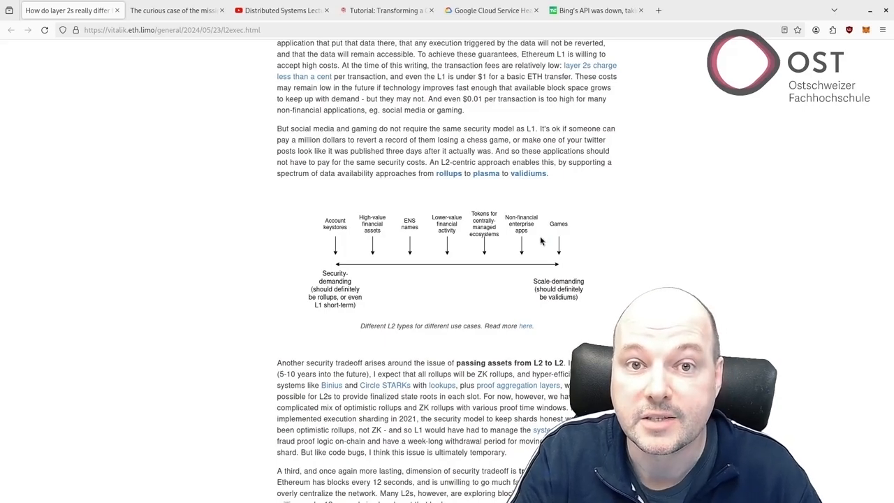
mouse_move(253, 227)
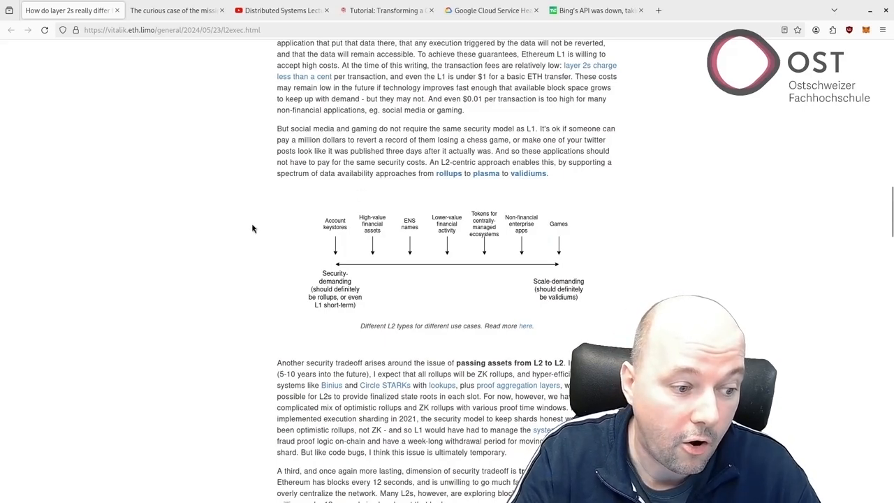
mouse_move(339, 202)
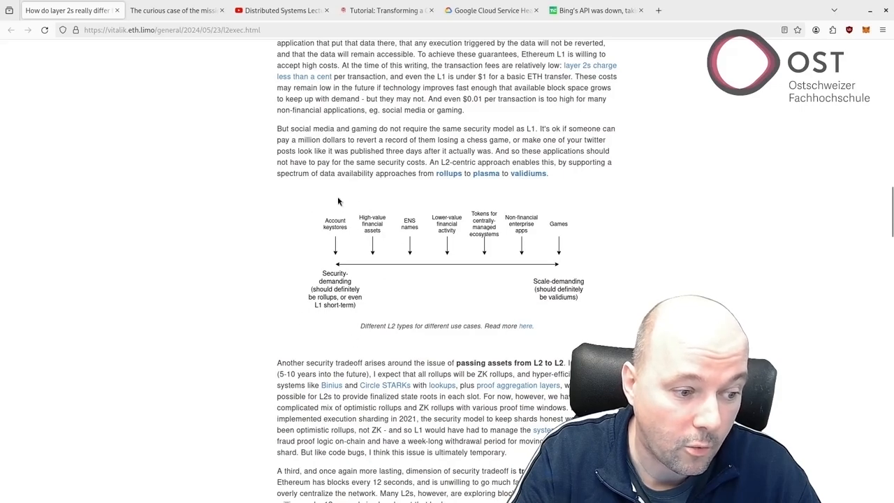
mouse_move(280, 260)
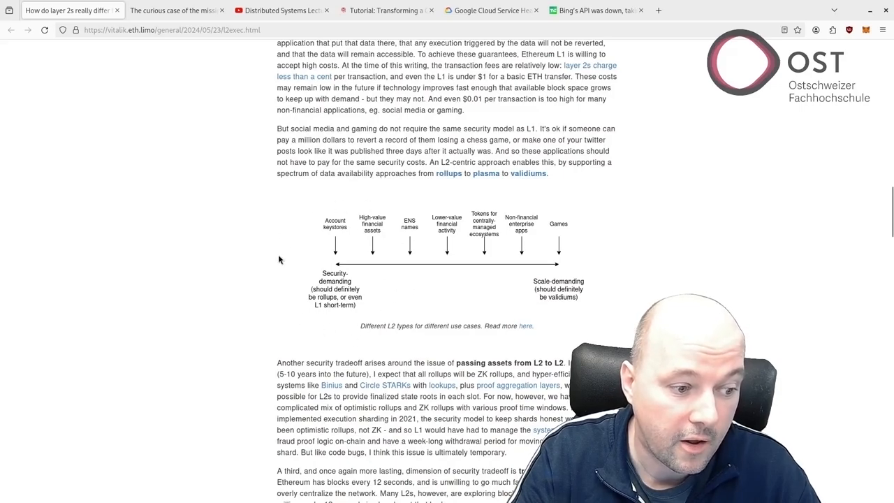
mouse_move(358, 307)
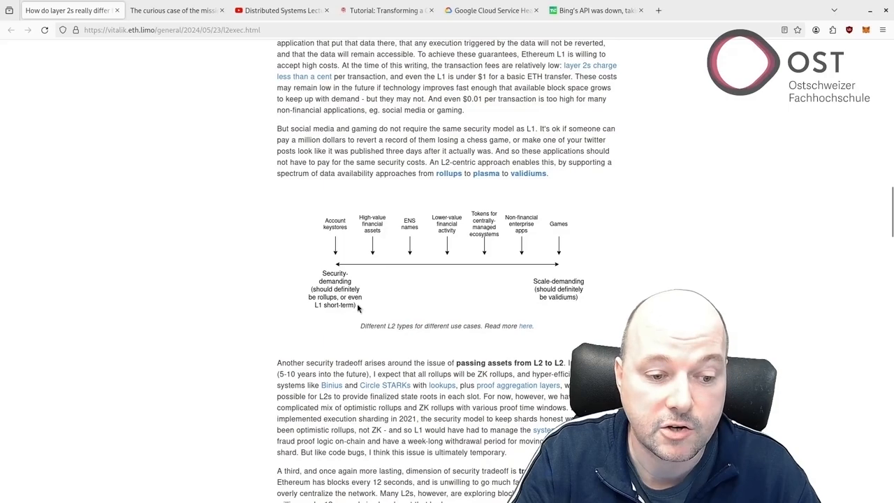
mouse_move(577, 214)
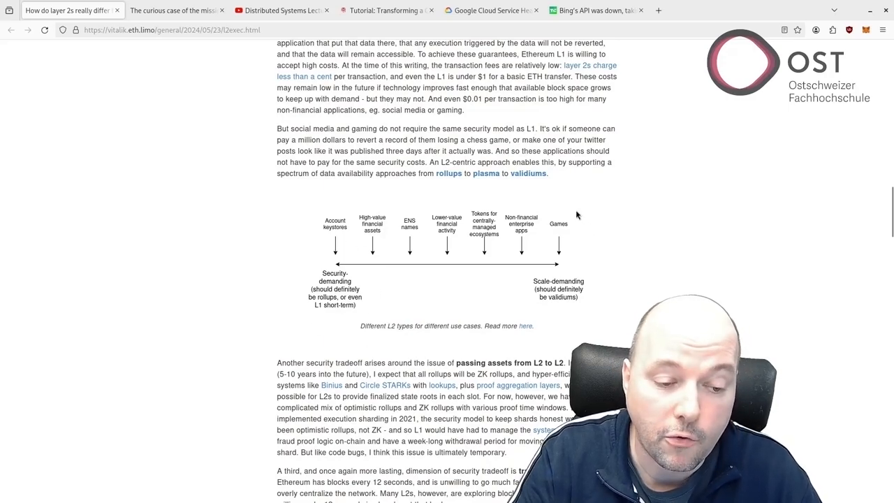
mouse_move(577, 313)
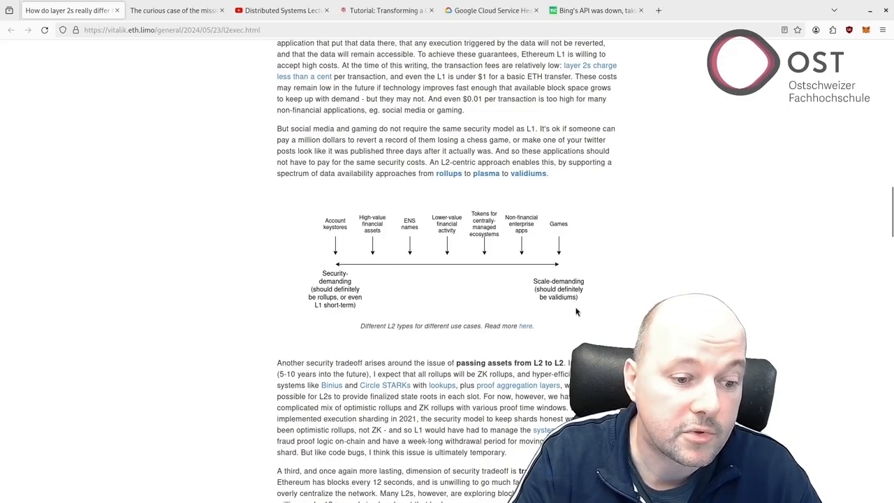
mouse_move(576, 267)
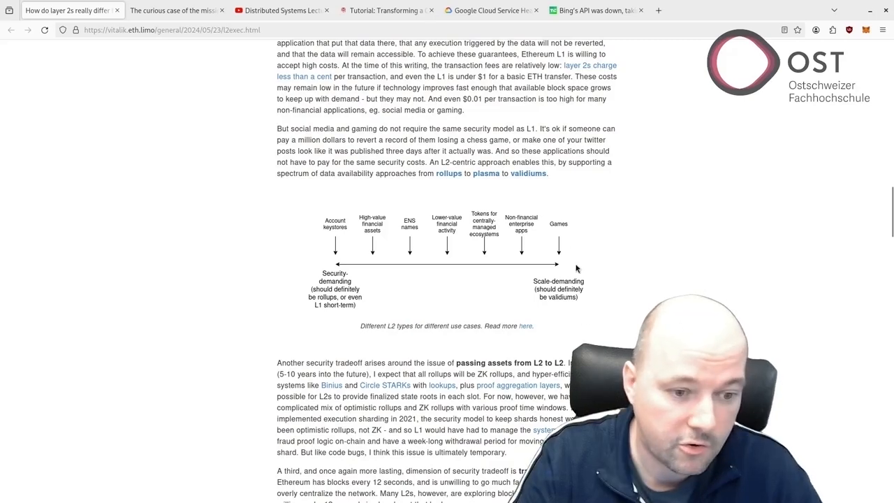
mouse_move(588, 321)
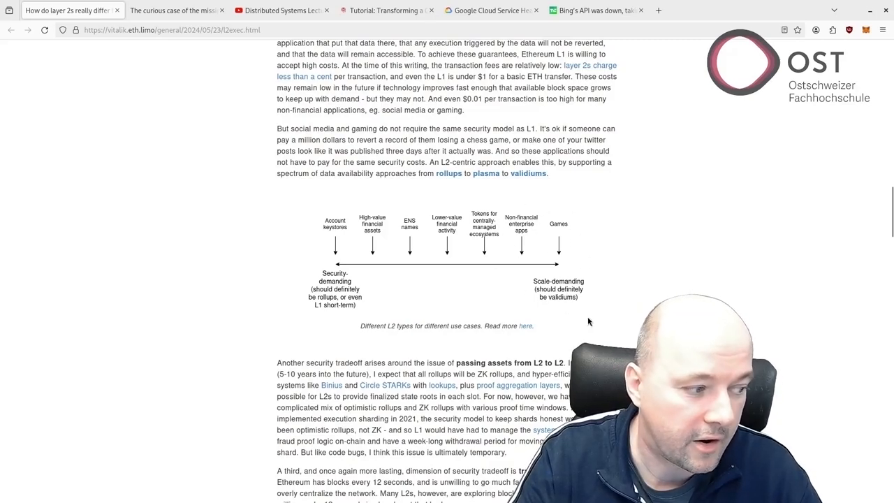
mouse_move(547, 310)
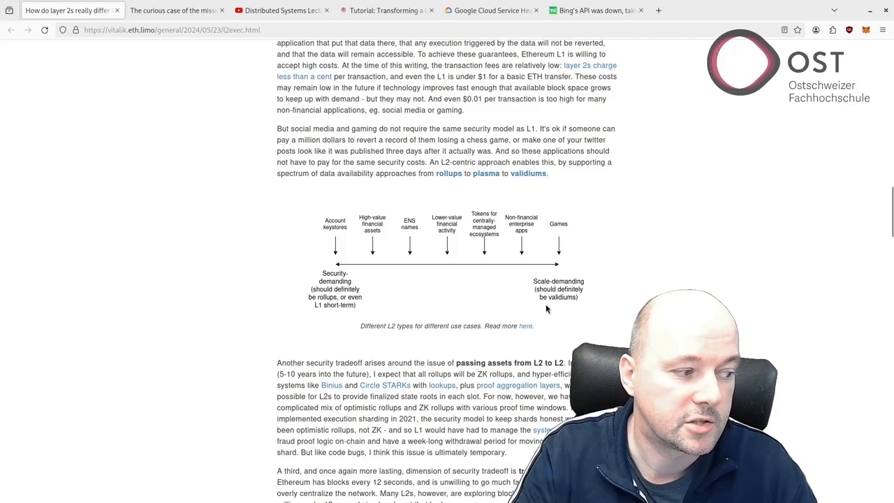
mouse_move(565, 263)
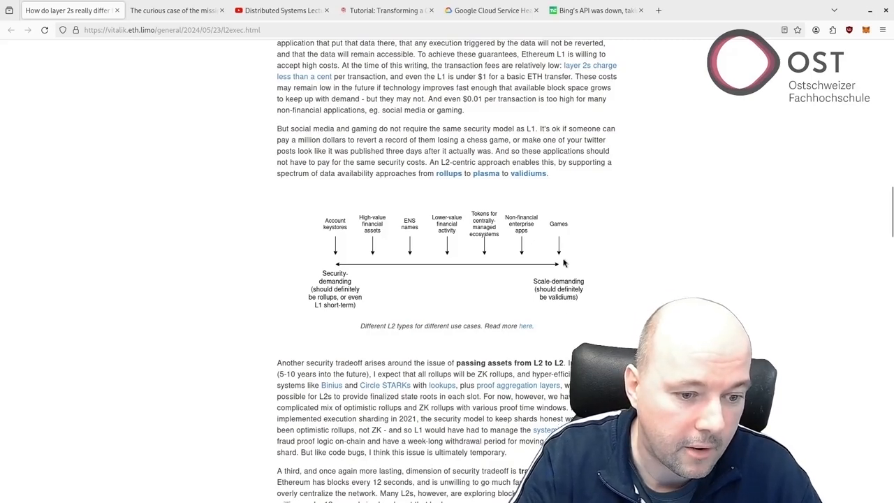
mouse_move(304, 310)
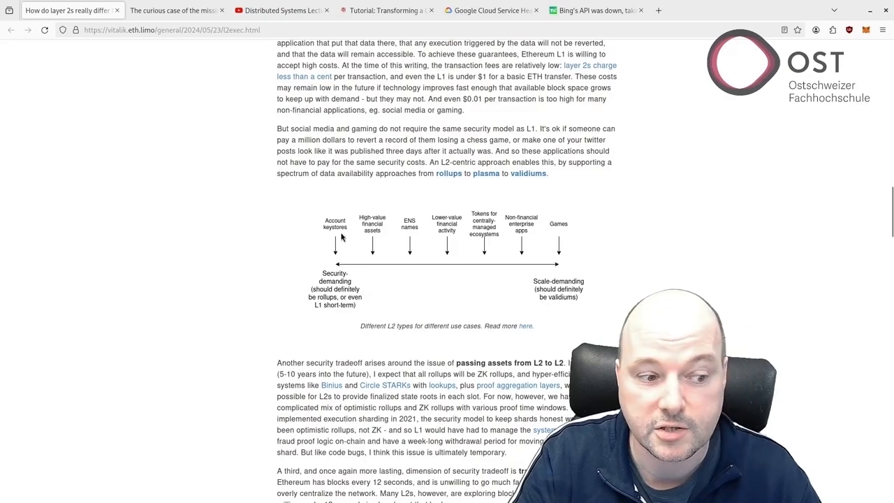
mouse_move(355, 268)
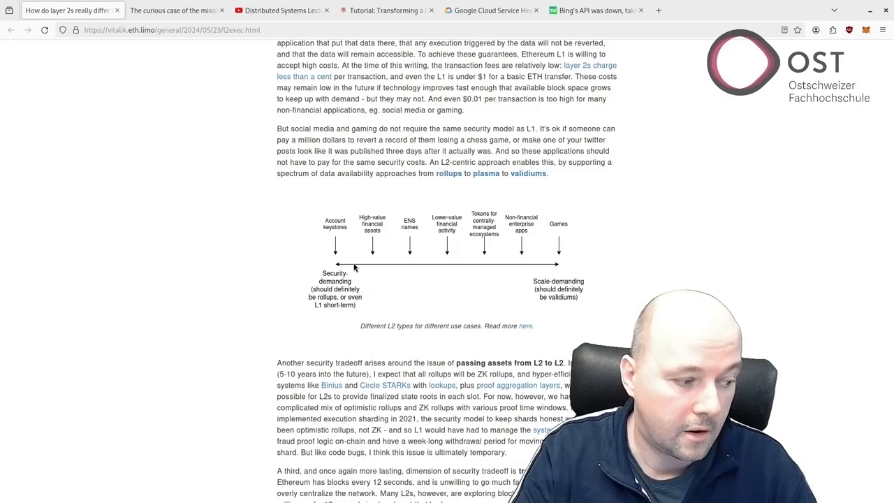
Step: Switch to the 'The curious case of the missing period' Substack tab
click(175, 10)
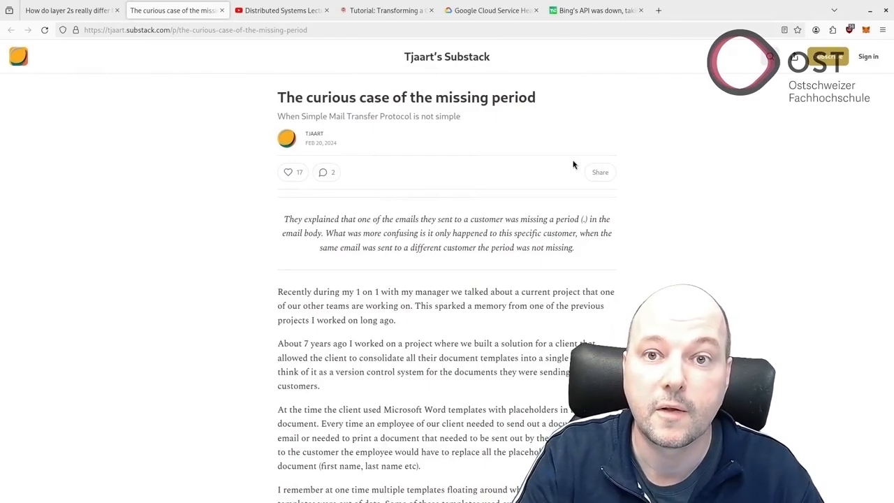
mouse_move(552, 228)
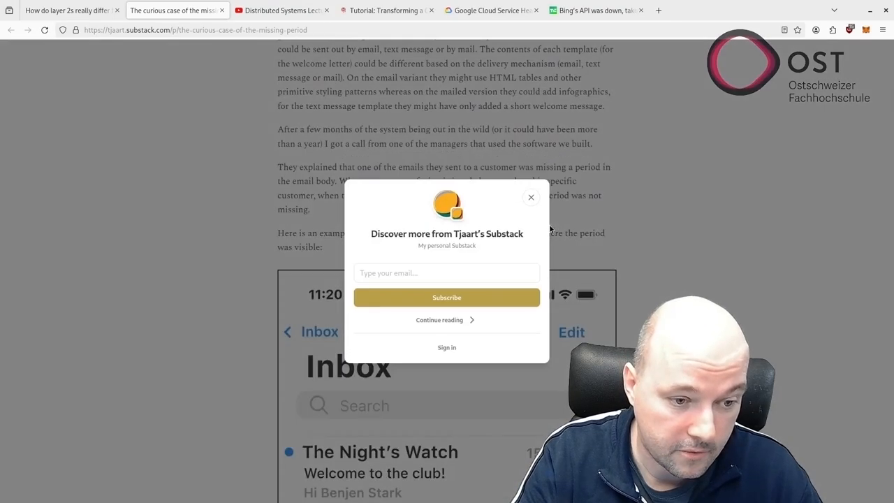
Step: Close the subscribe pop-up and scroll to the with-period and missing-period inbox screenshots
click(531, 197)
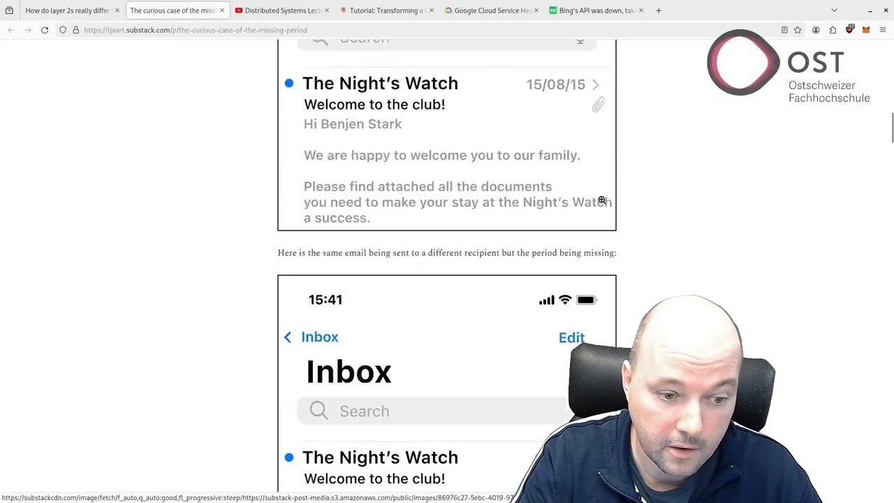
scroll(down, 3)
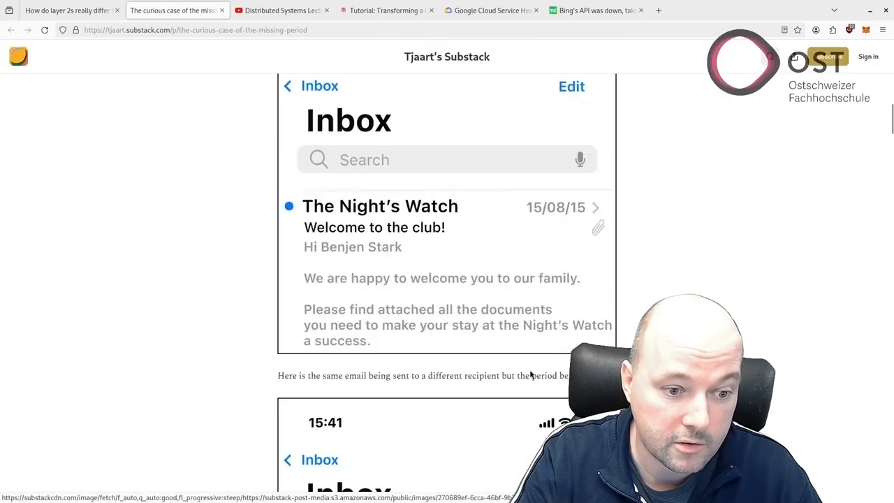
scroll(down, 3)
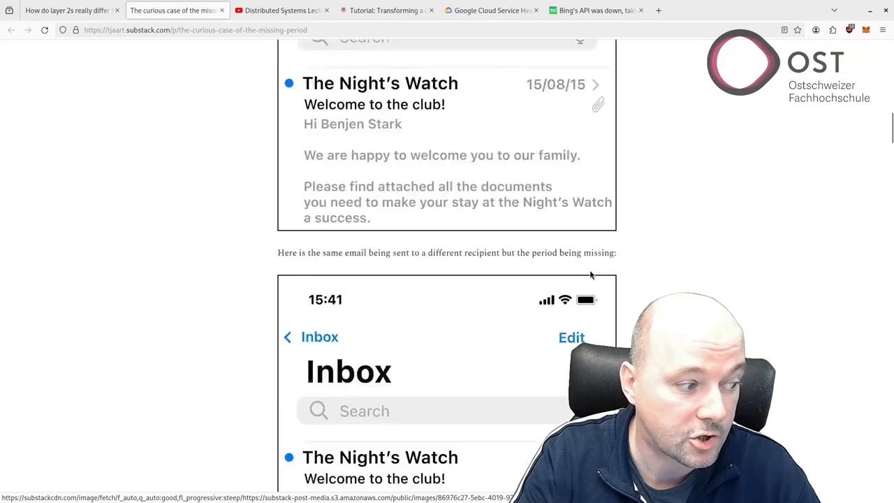
scroll(down, 3)
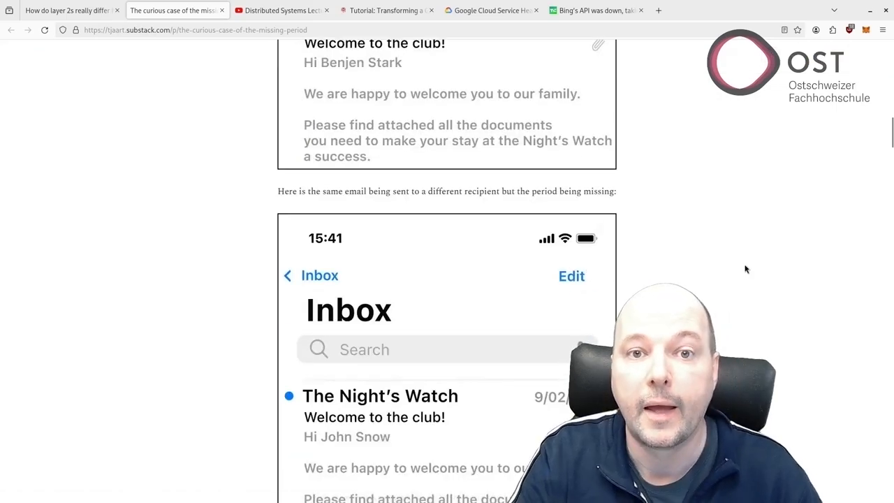
mouse_move(741, 244)
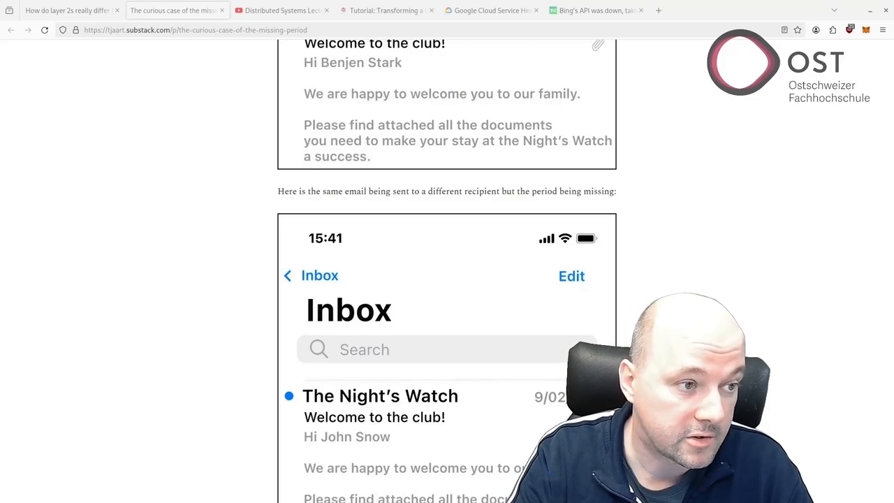
Step: Briefly play then pause the Distributed Systems mail lecture, and return to the missing-period post
click(282, 9)
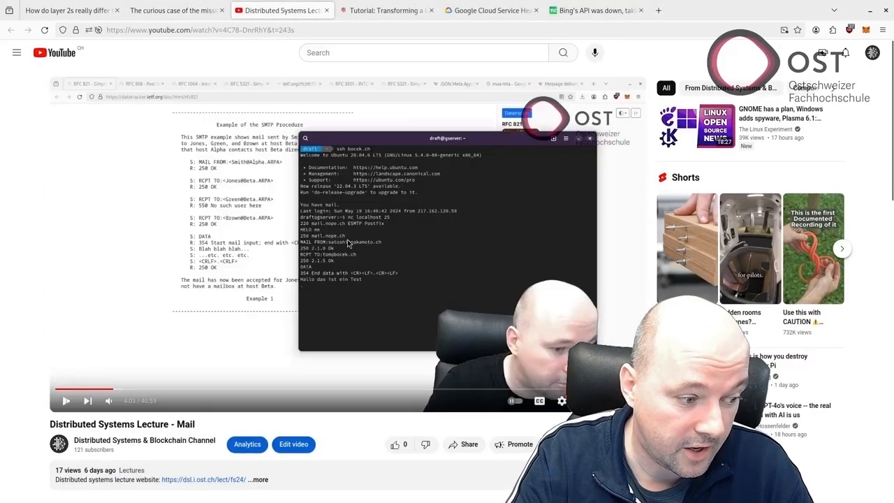
click(67, 400)
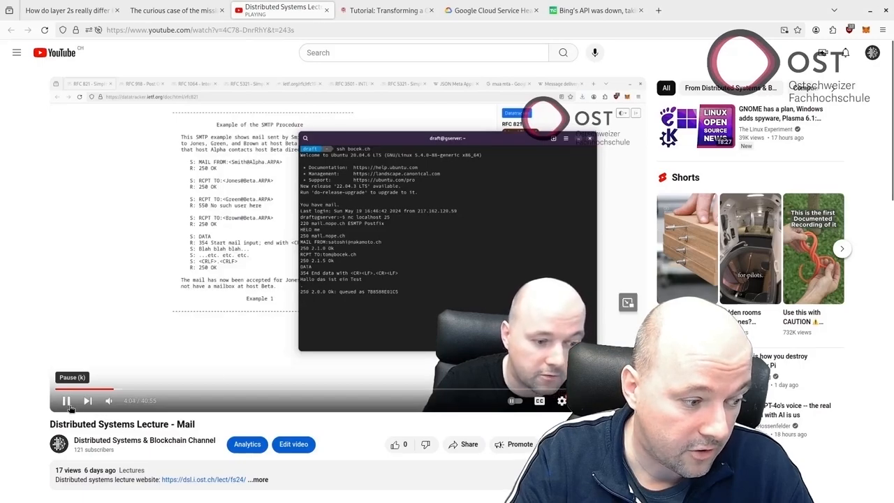
click(67, 400)
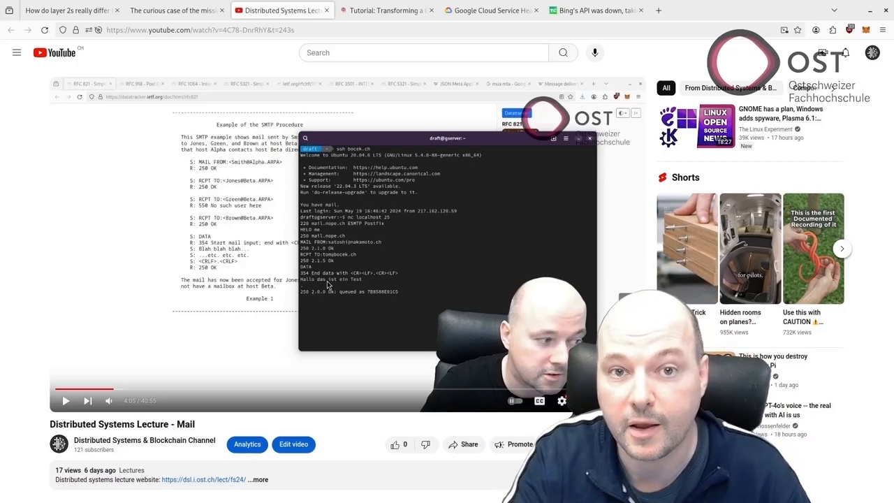
mouse_move(369, 280)
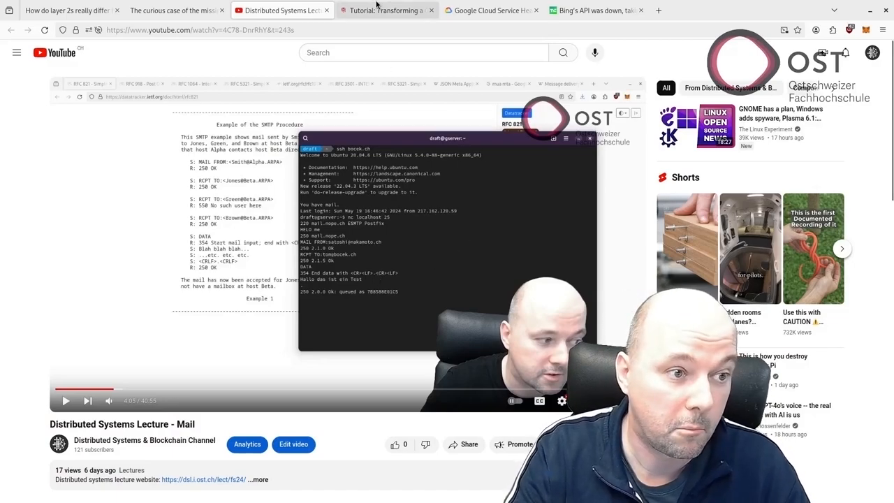
click(175, 10)
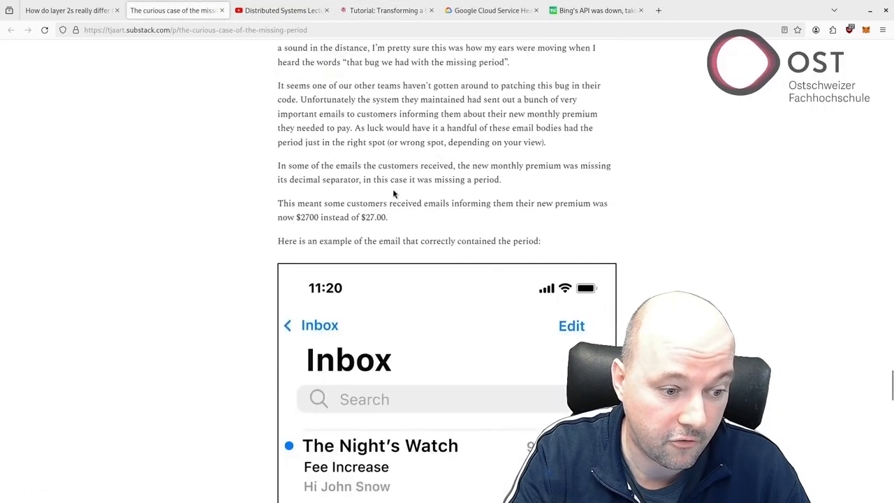
Step: Scroll past the $2700 email example, then switch to the QLC-to-SLC SSD tutorial tab
scroll(down, 3)
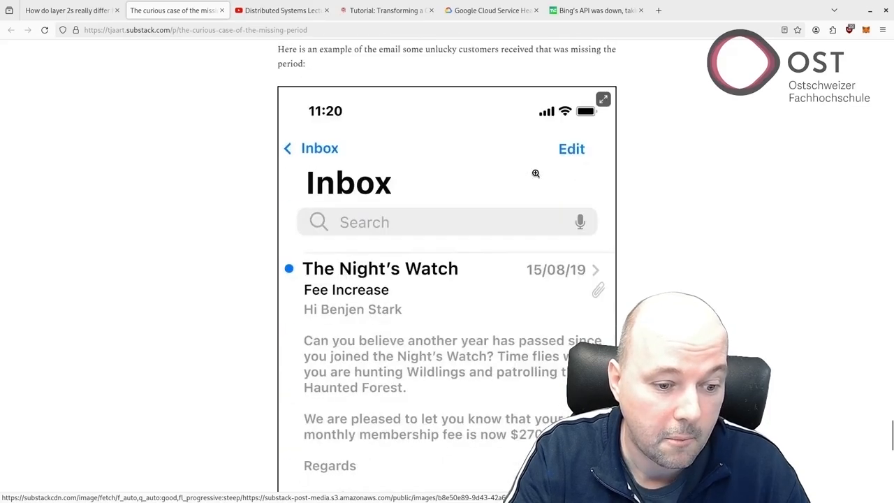
scroll(down, 3)
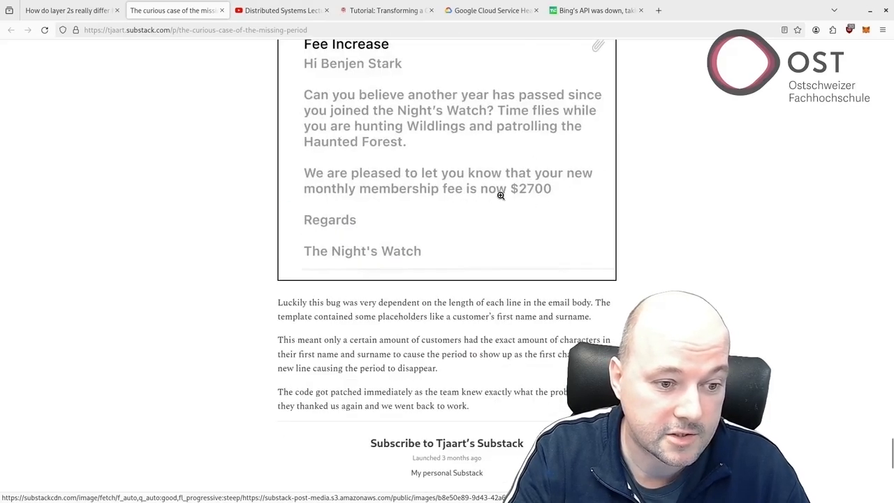
mouse_move(515, 184)
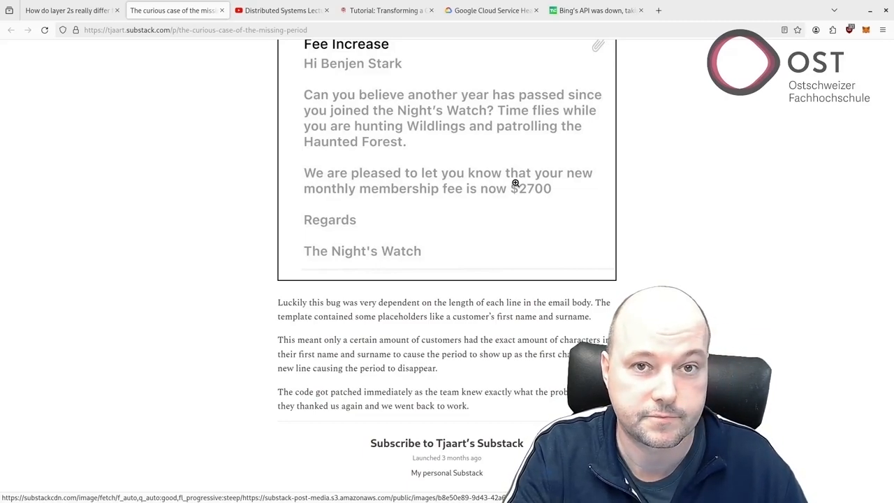
click(386, 10)
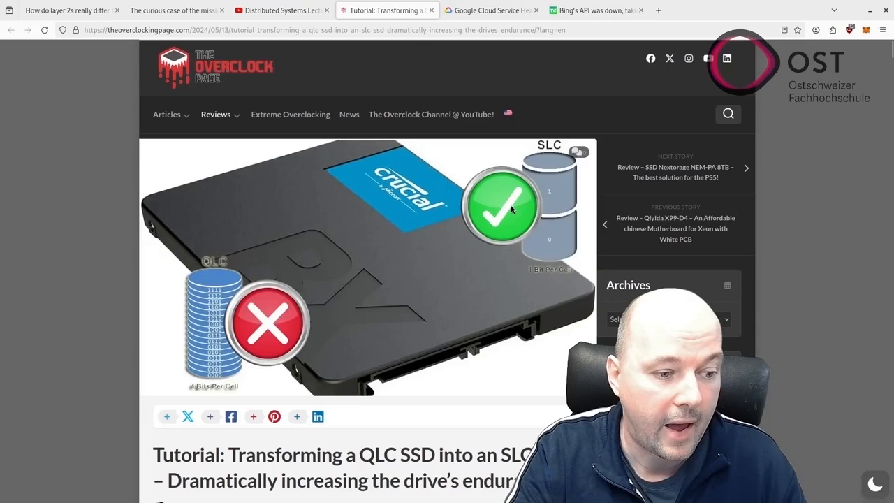
Step: Scroll past the MPTools screenshots to the 'How much did the endurance increased?' heading
scroll(down, 3)
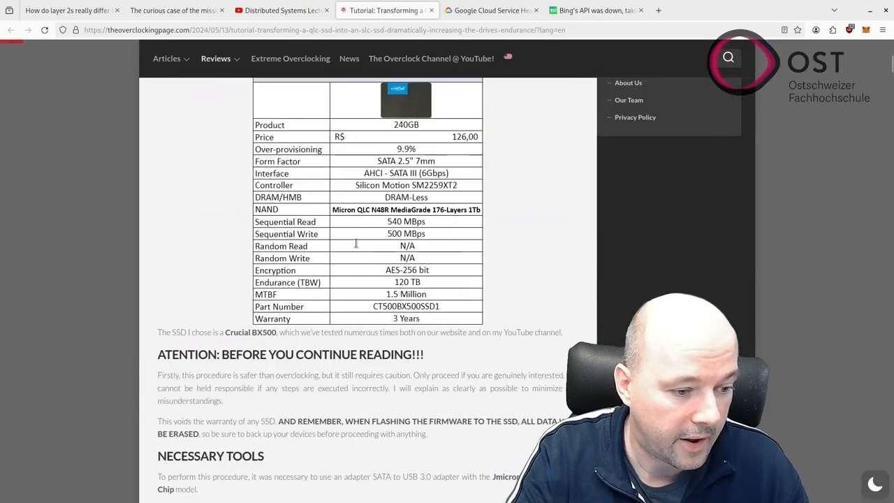
scroll(down, 3)
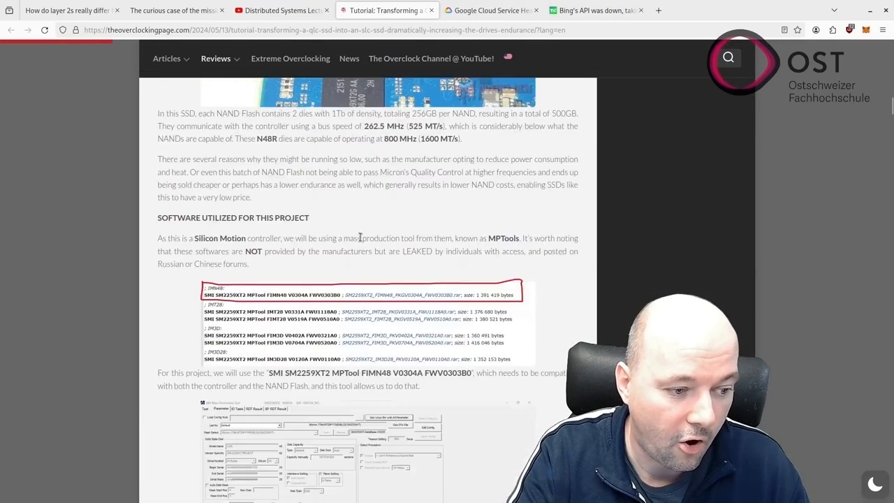
scroll(down, 3)
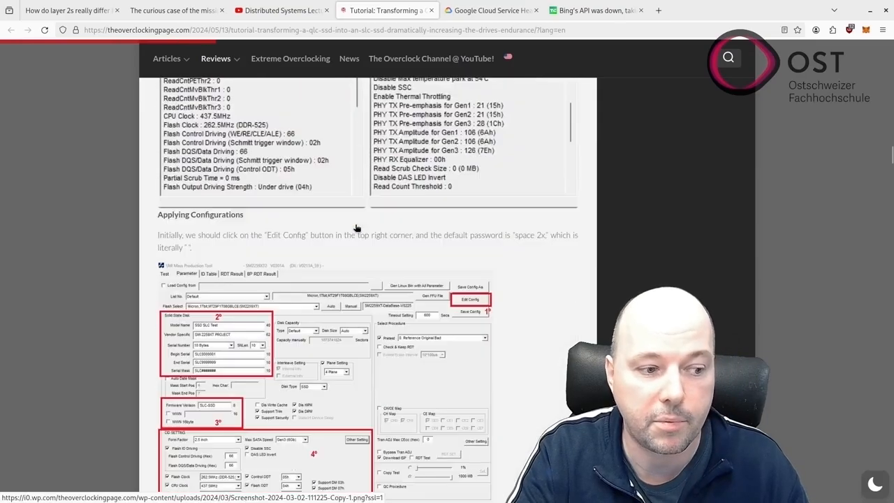
scroll(down, 3)
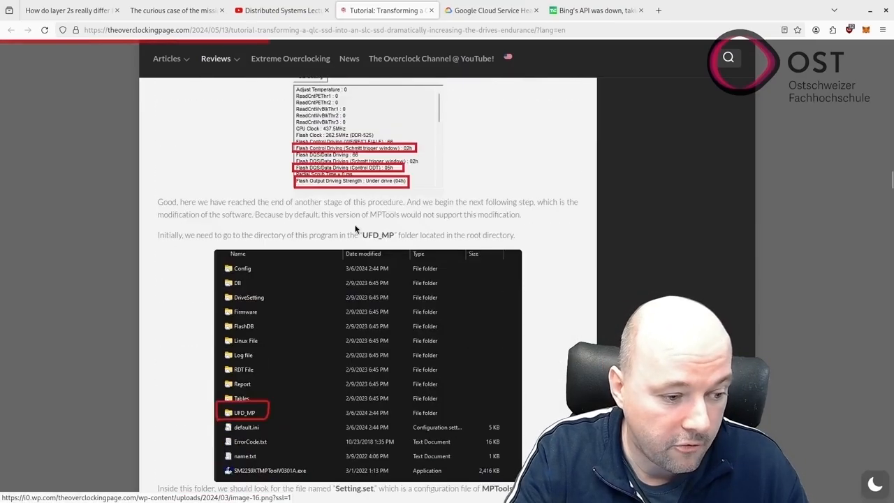
scroll(down, 3)
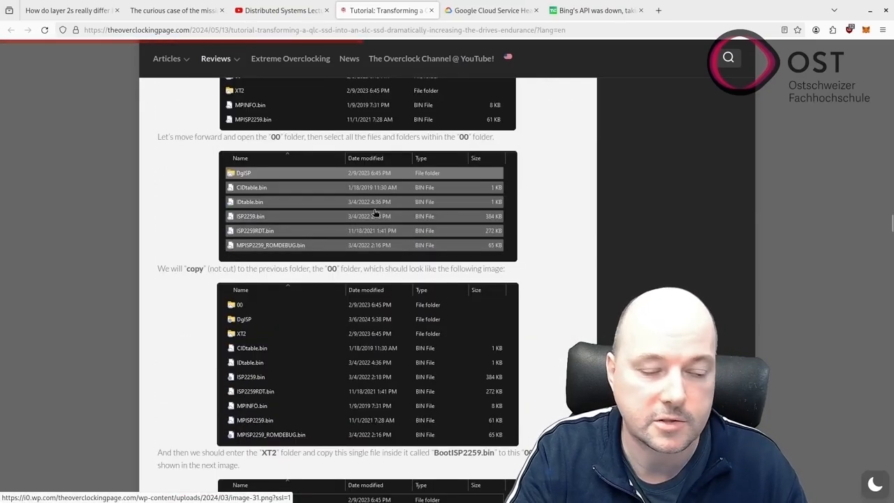
scroll(down, 3)
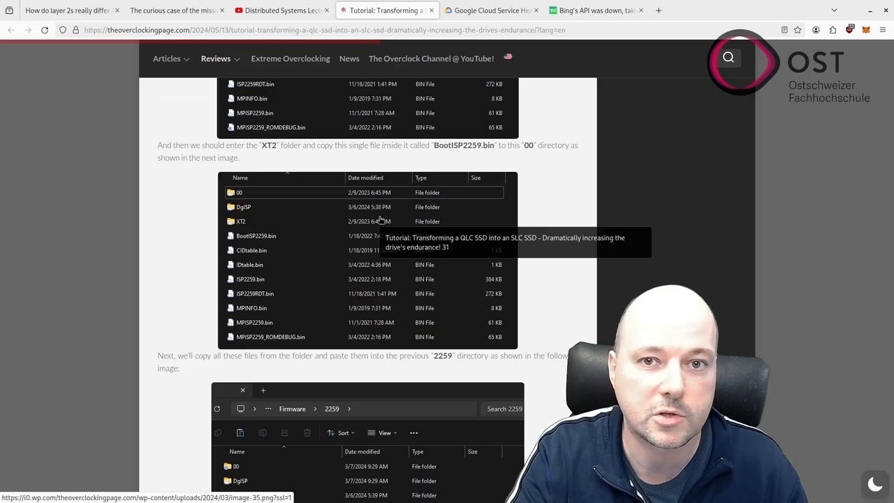
mouse_move(411, 213)
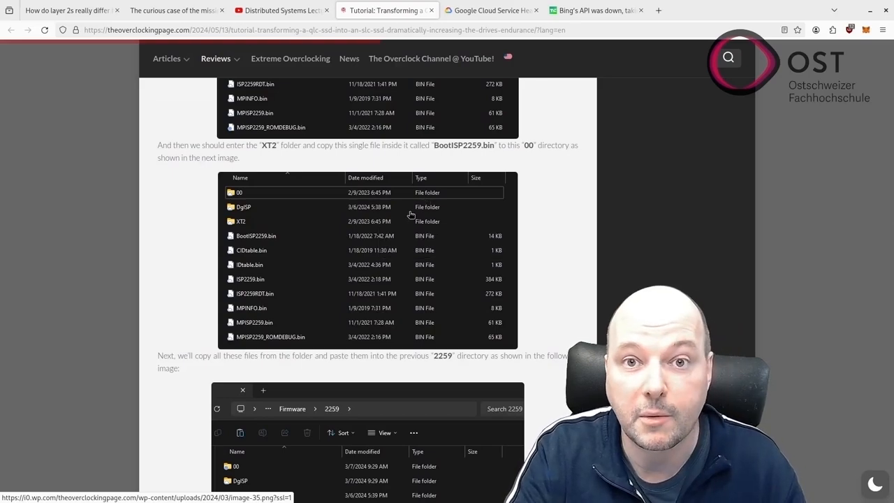
scroll(down, 3)
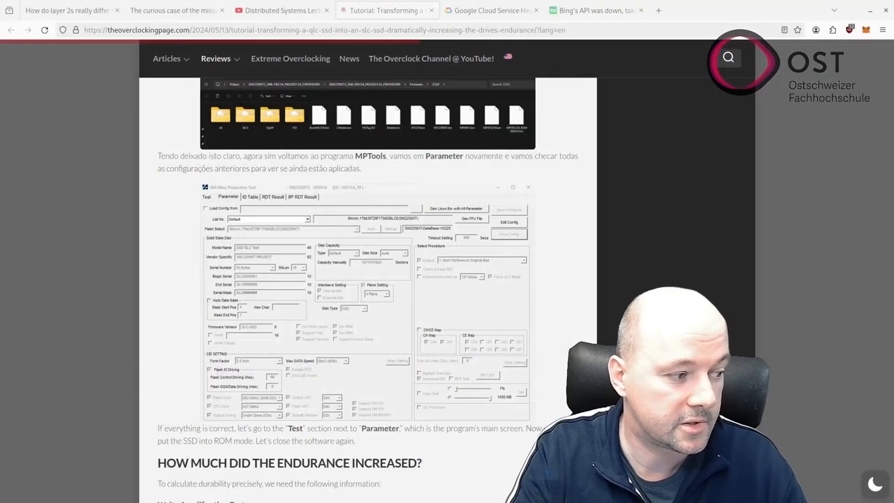
Step: Scroll through the Google Cloud incident's impact details, then open TechCrunch's Bing API outage article
click(489, 10)
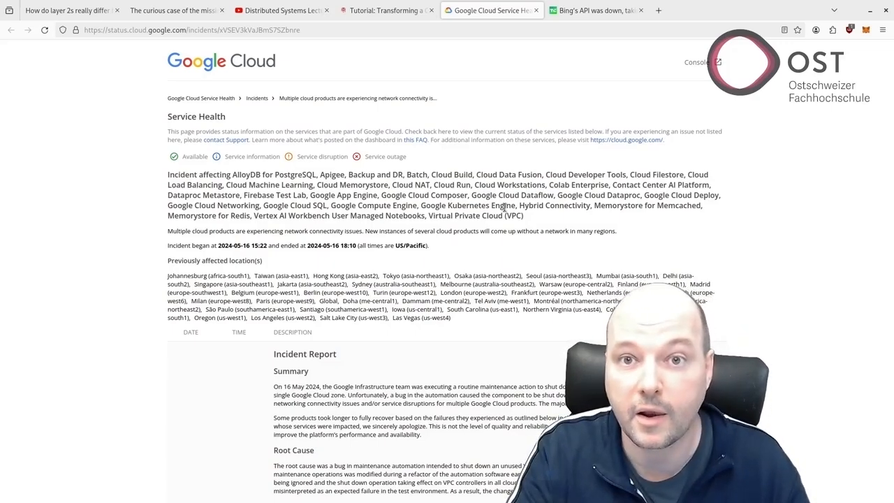
scroll(down, 3)
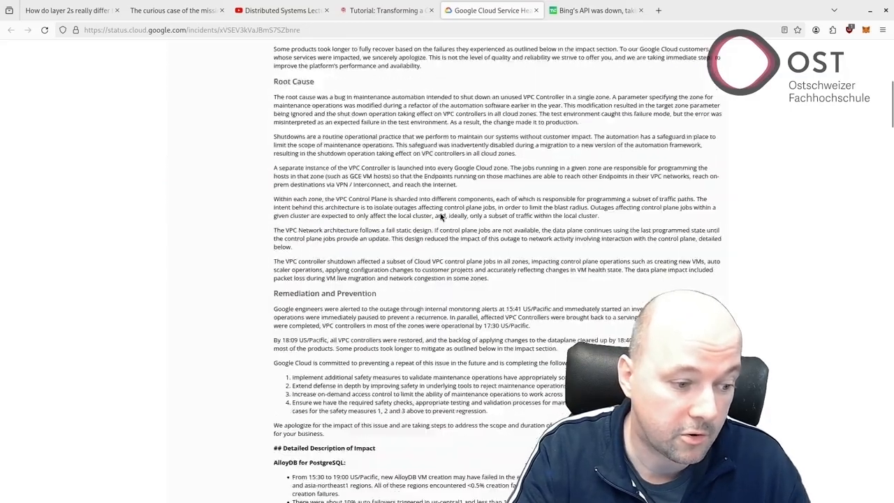
scroll(down, 3)
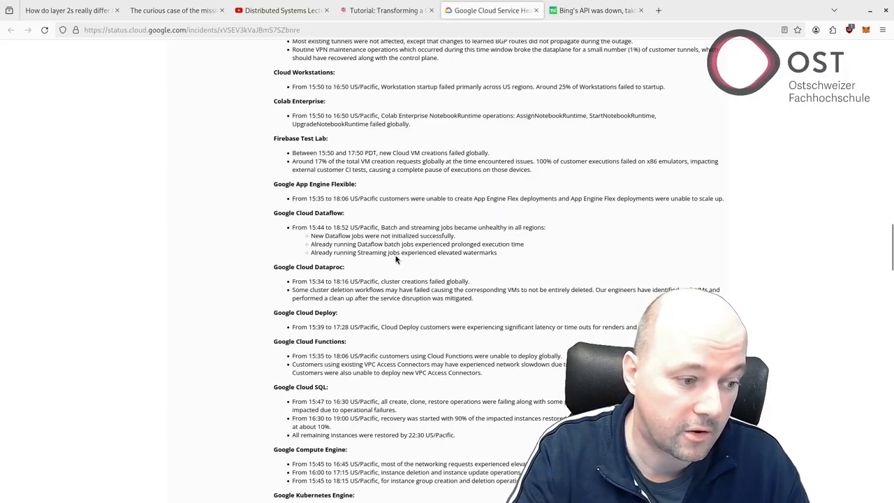
scroll(down, 3)
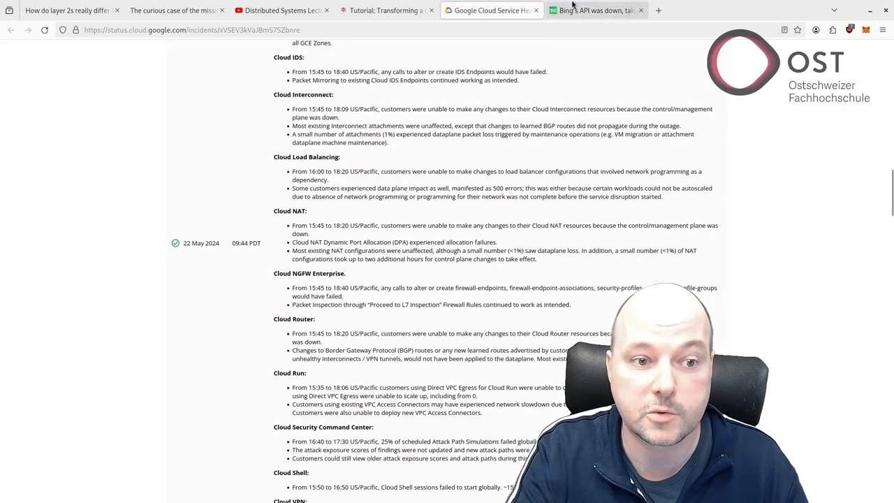
click(594, 10)
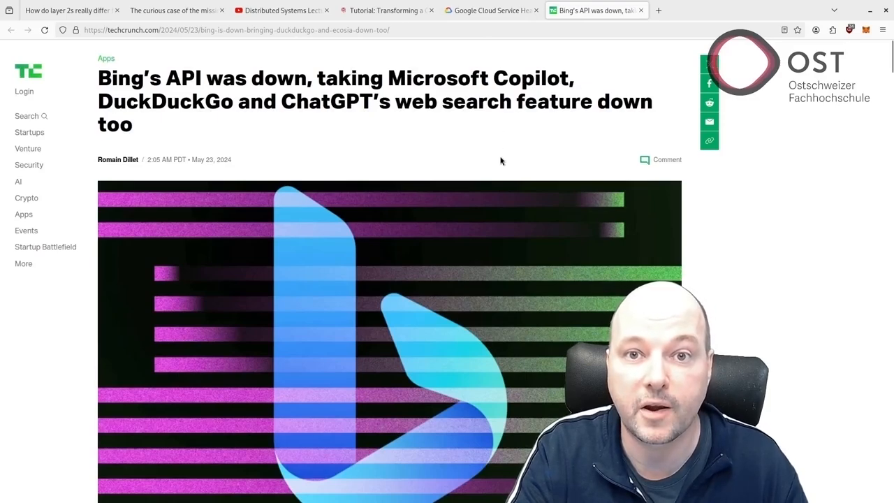